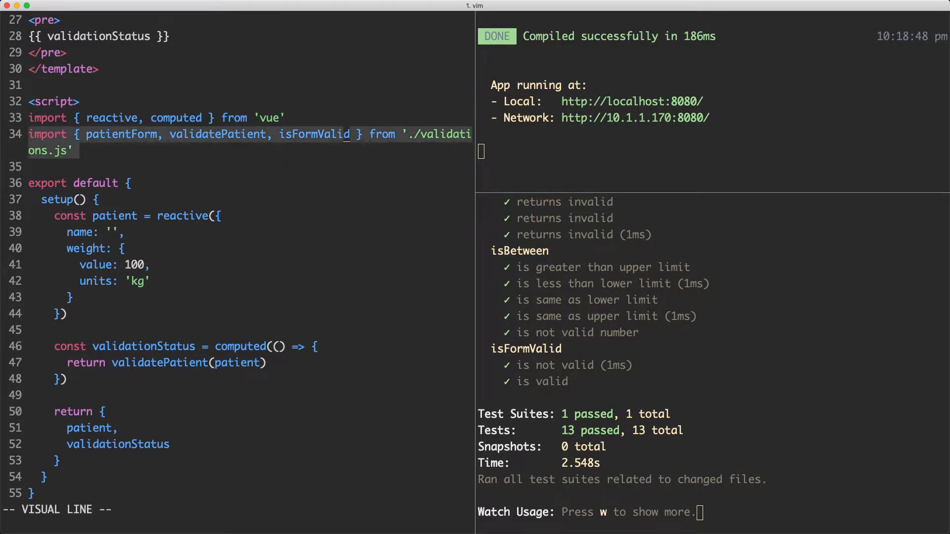
Begin the line 'const formValid = computed' above validationStatus in setup.
key(Escape)
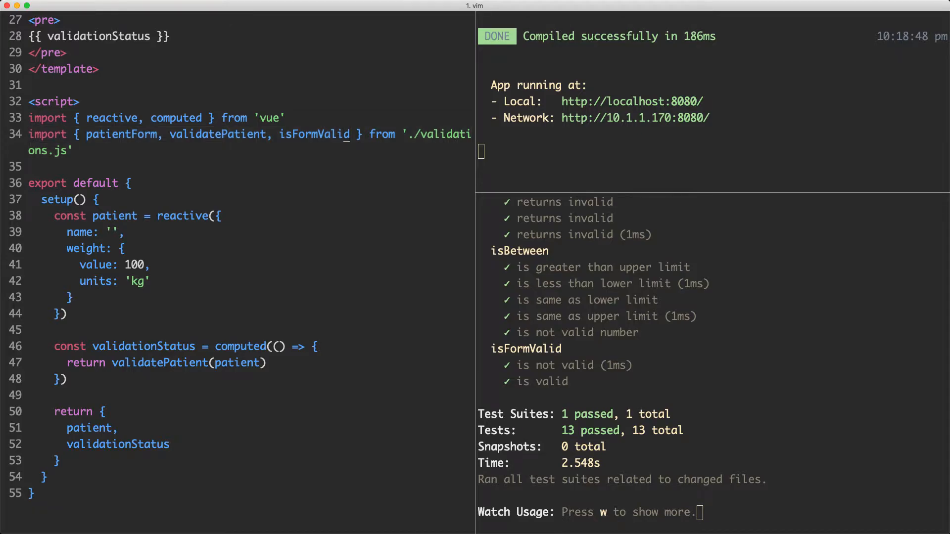
key(V)
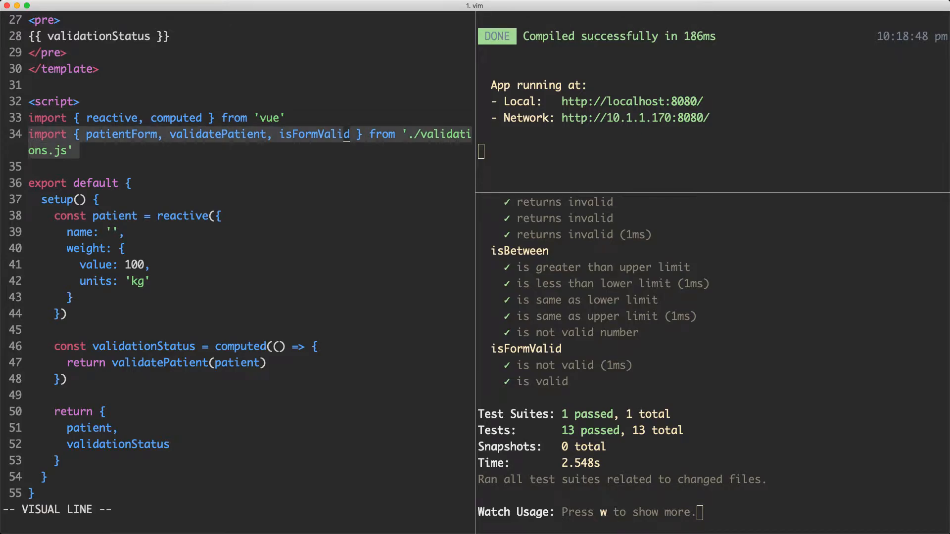
key(Escape)
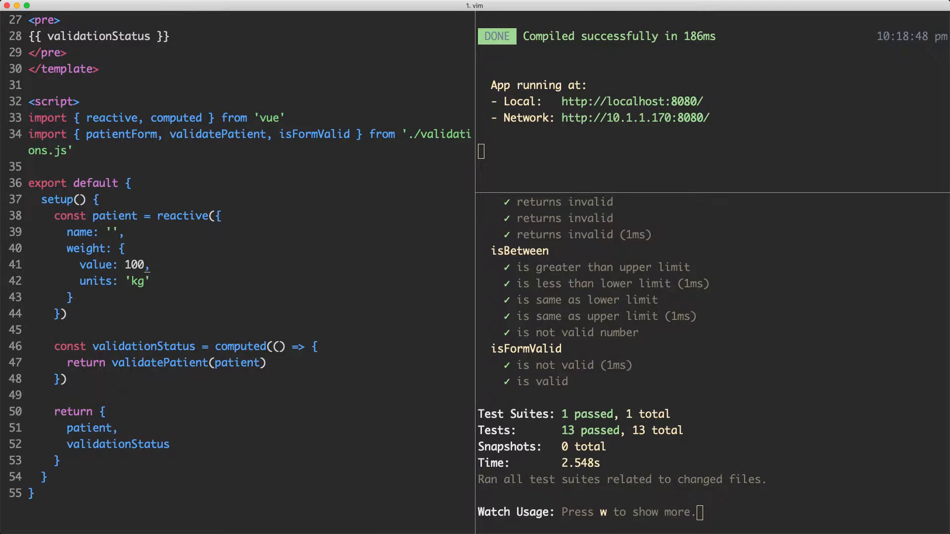
text(const)
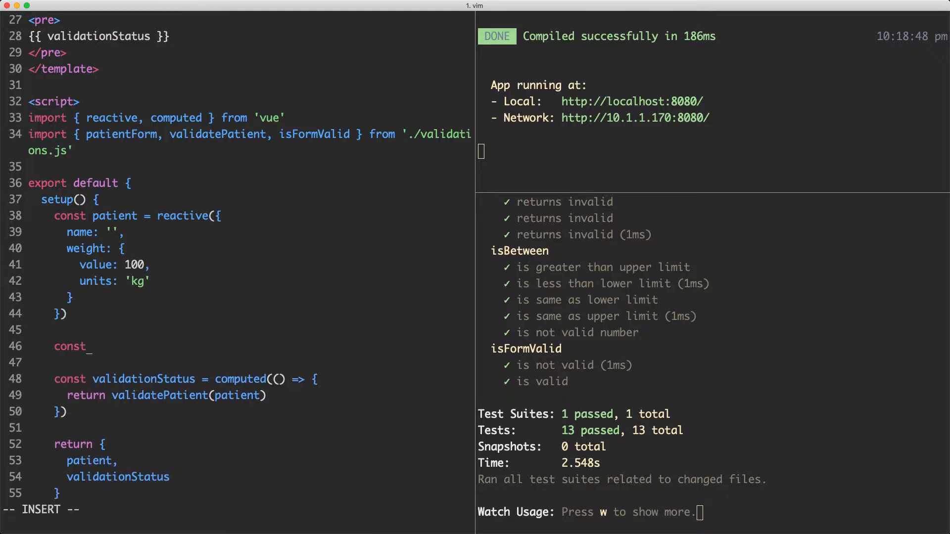
text(valid)
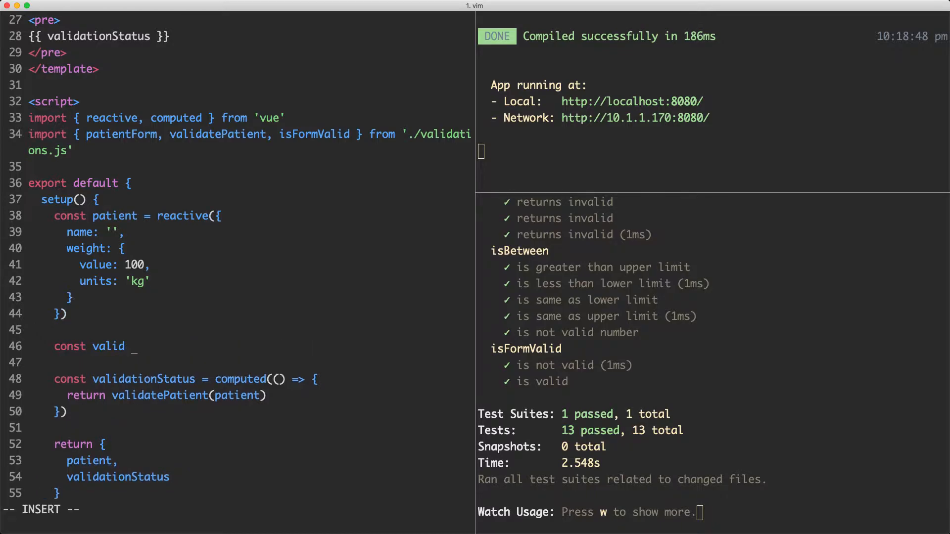
key(BackSpace)
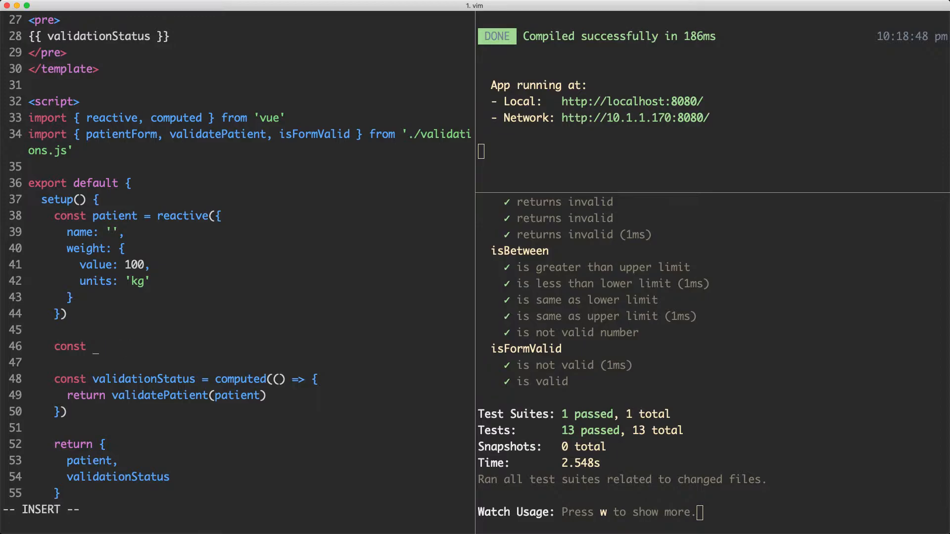
text(formValid = computed(() => {)
text(return isFormValid)
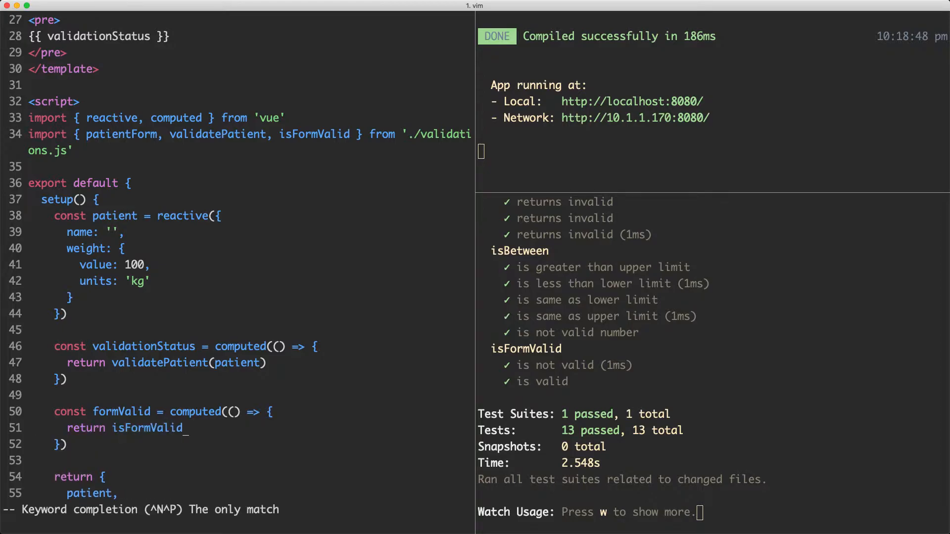
Make formValid return isFormValid(validationStatus.value) and close its definition.
text(()
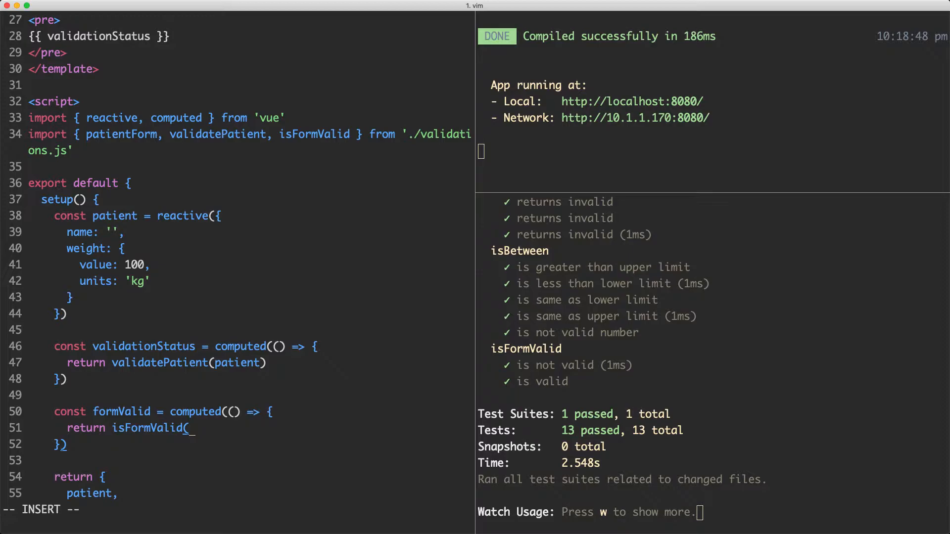
key(Escape)
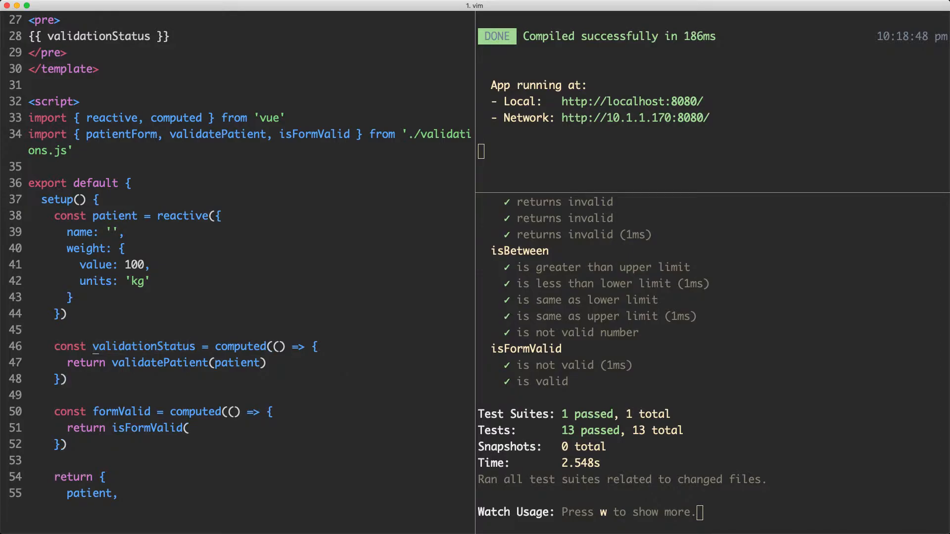
text(p)
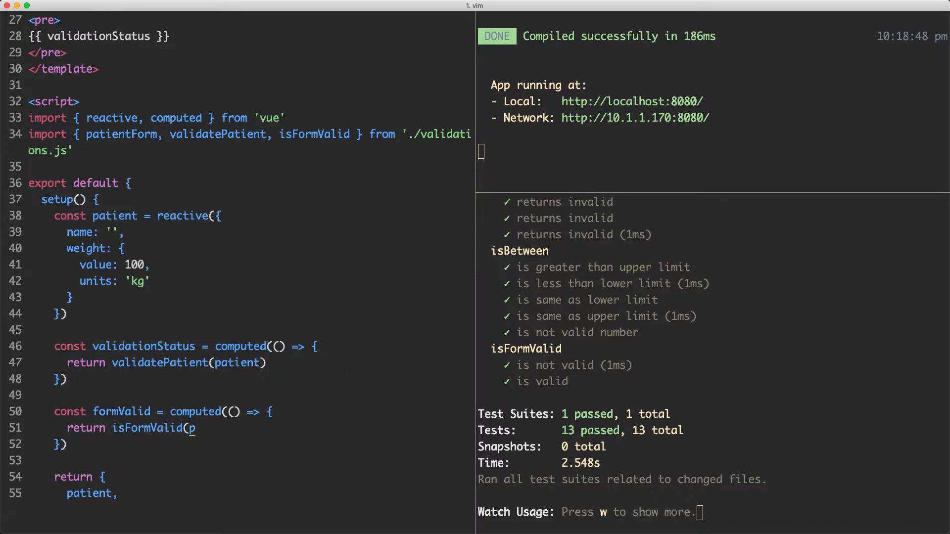
text(validationStatus.value))
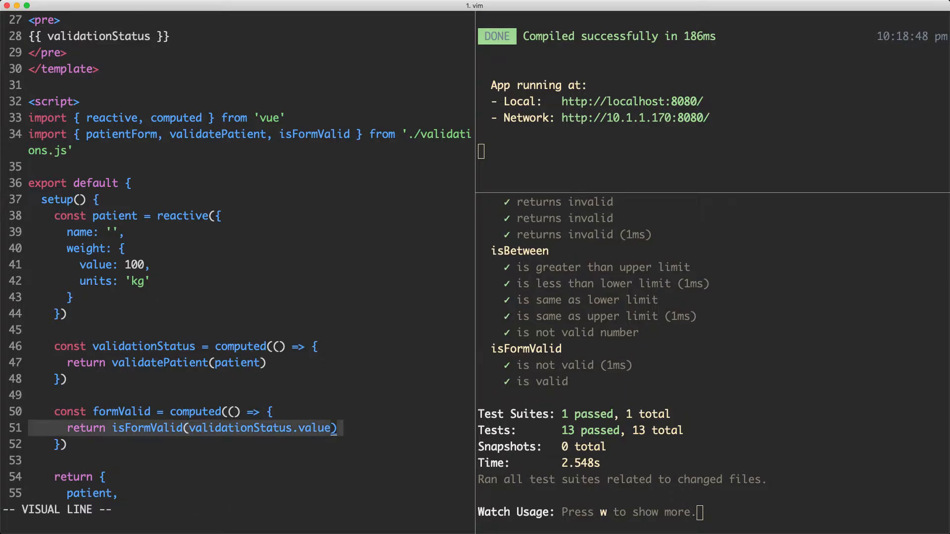
key(Escape)
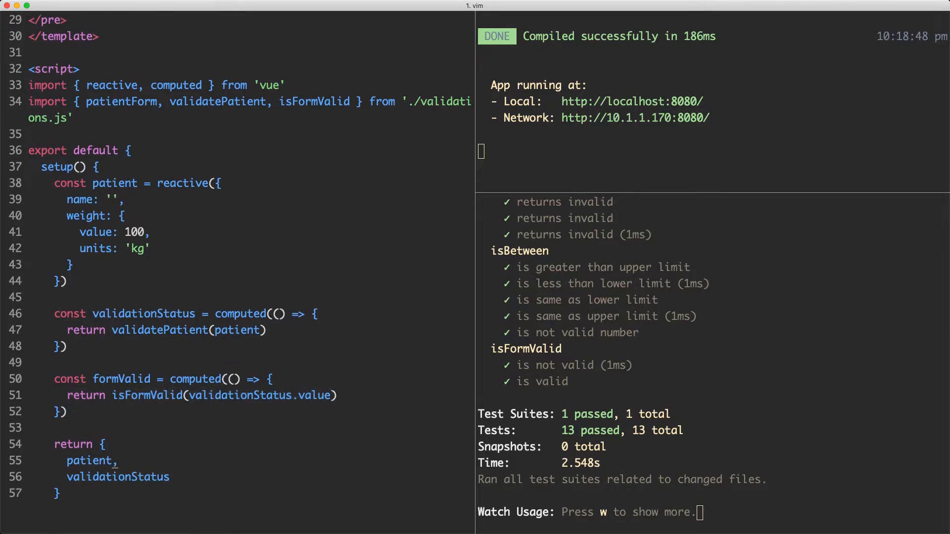
Show formValid in the template, return it from setup, and write src/App.vue.
text(form)
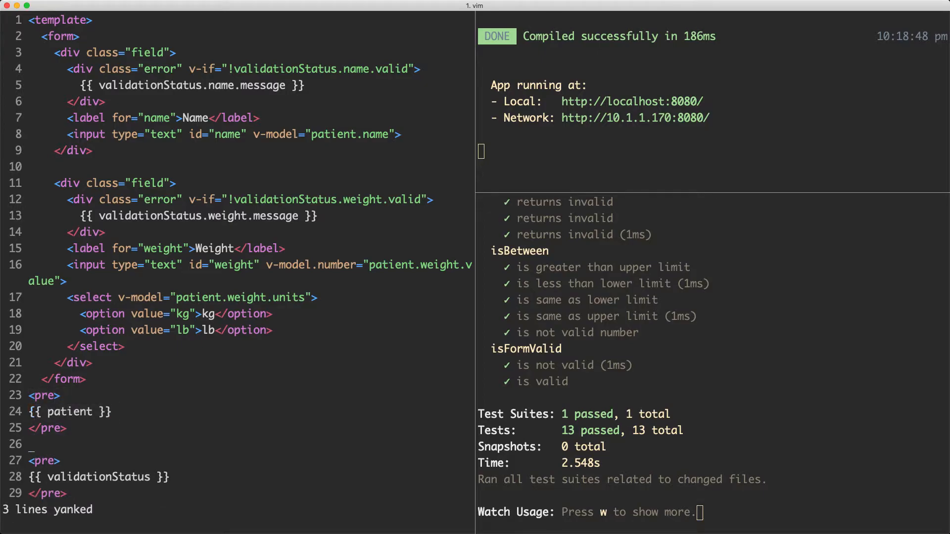
text(formValid }})
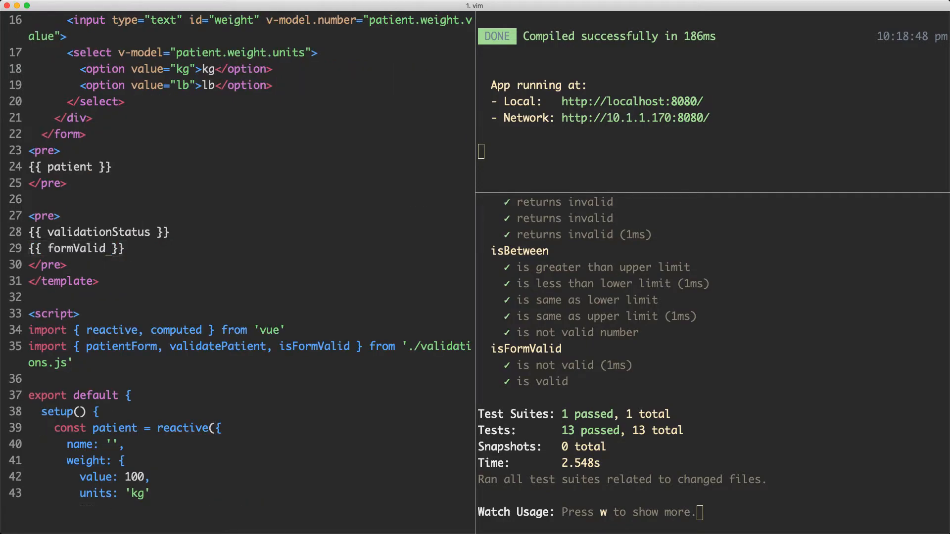
scroll(down, 3)
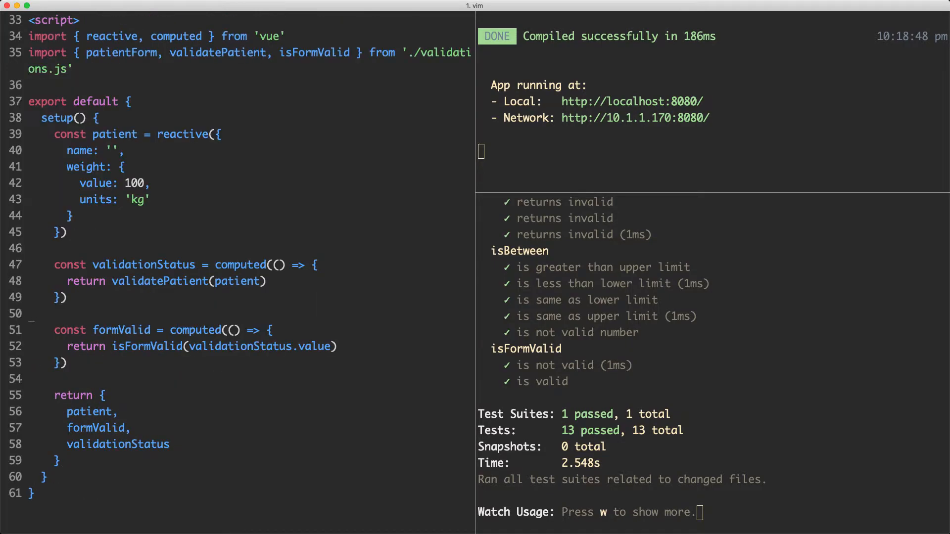
key(V)
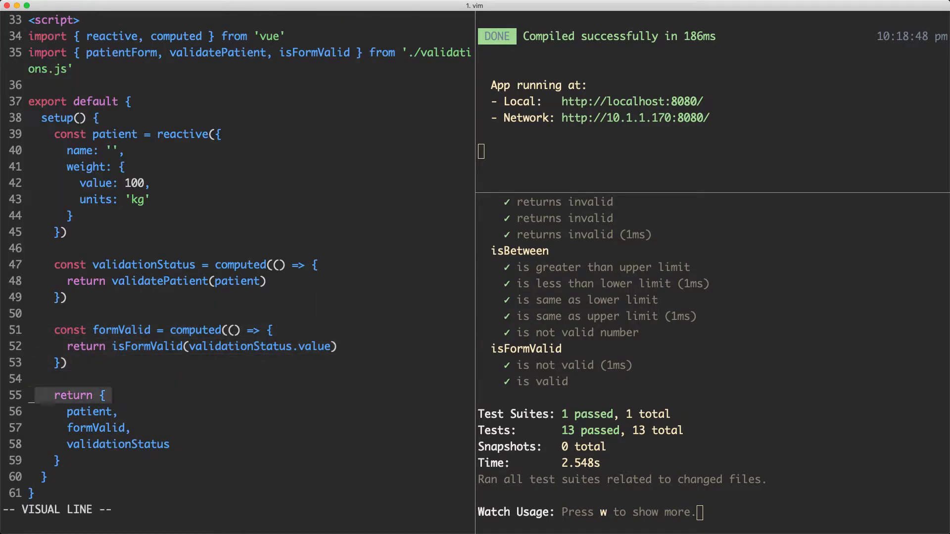
key(Escape)
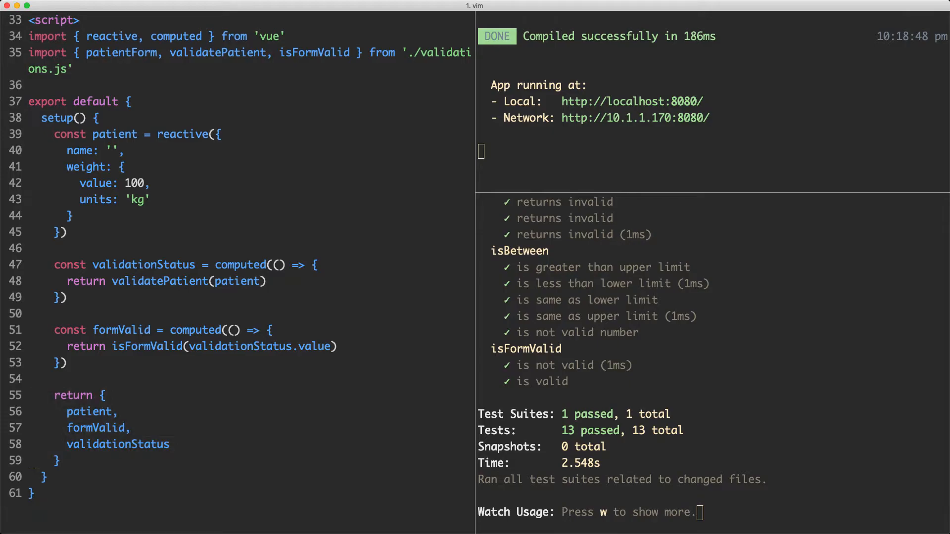
text(:w)
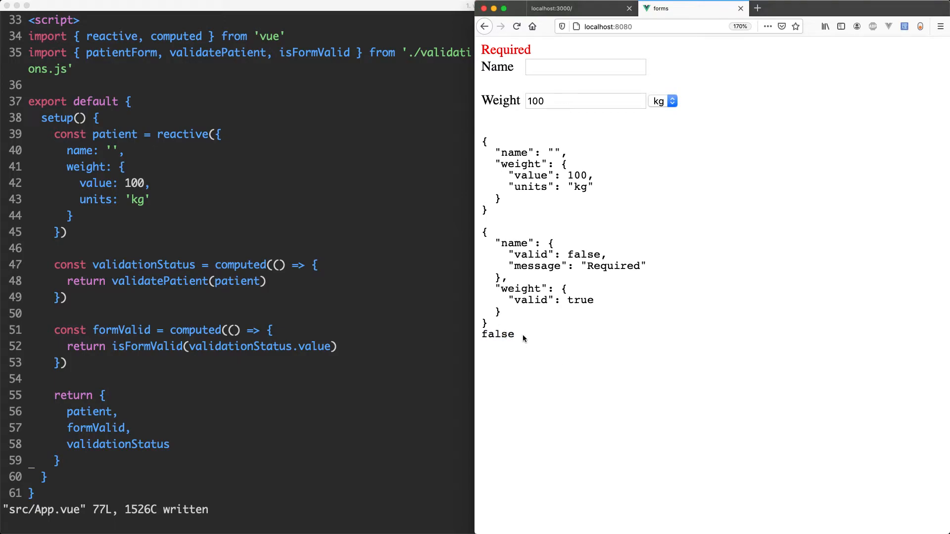
Enter name 'Lachlan' and try weights 1, 4, then 30 to watch formValid toggle.
click(585, 67)
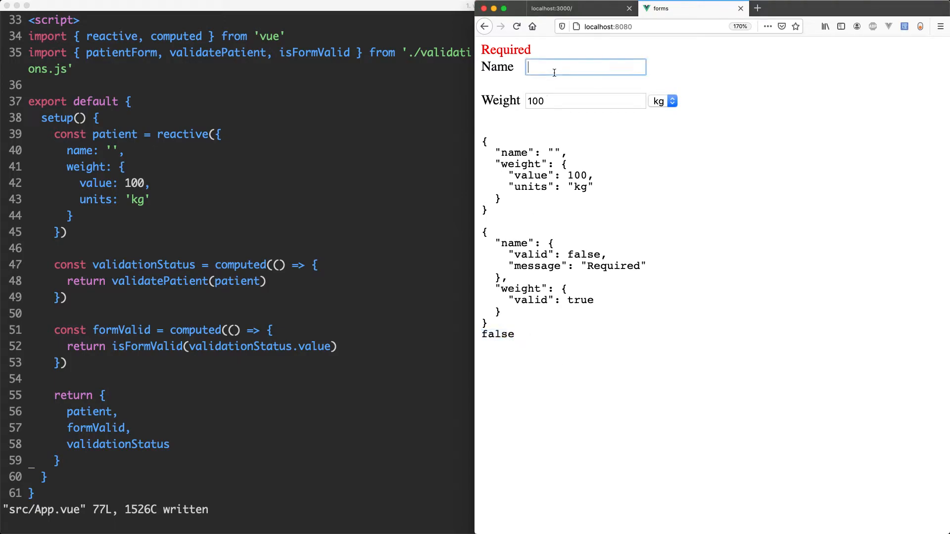
text(Lachlan)
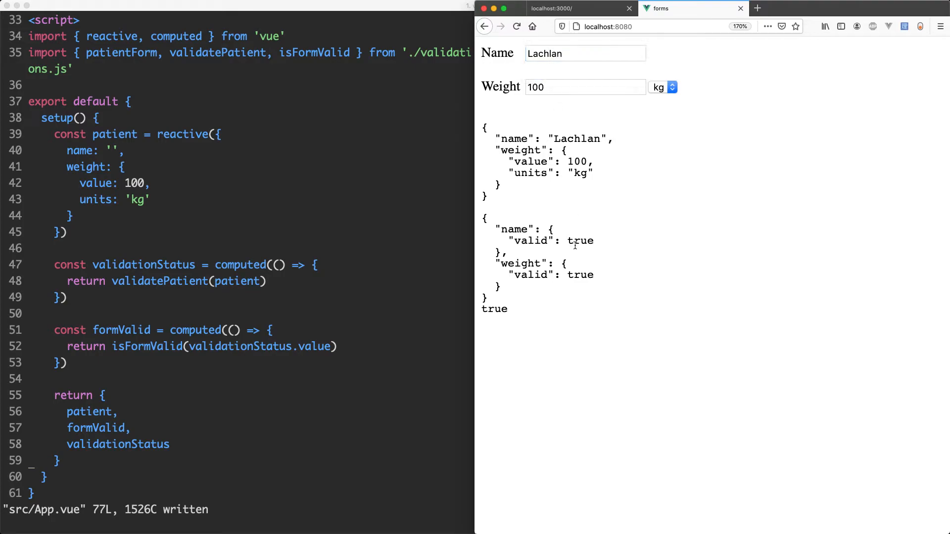
click(608, 87)
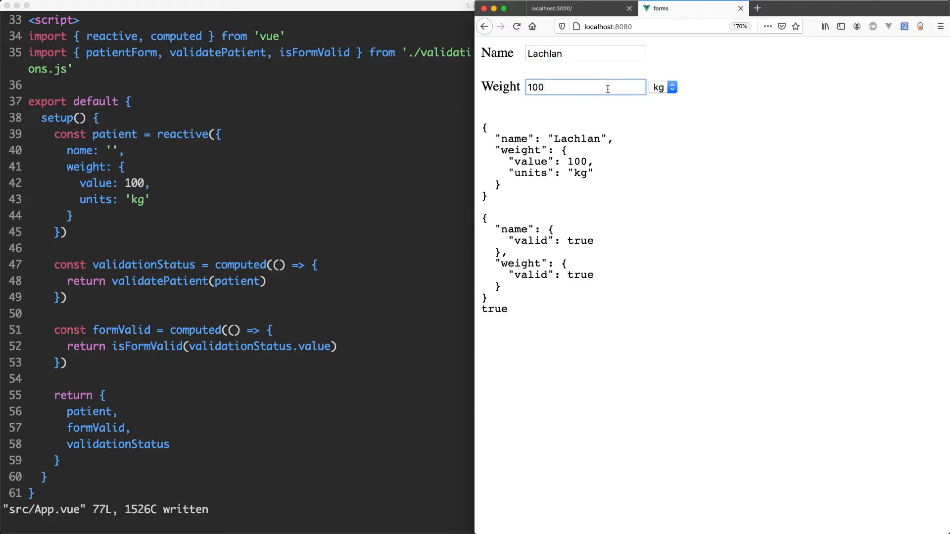
text(1)
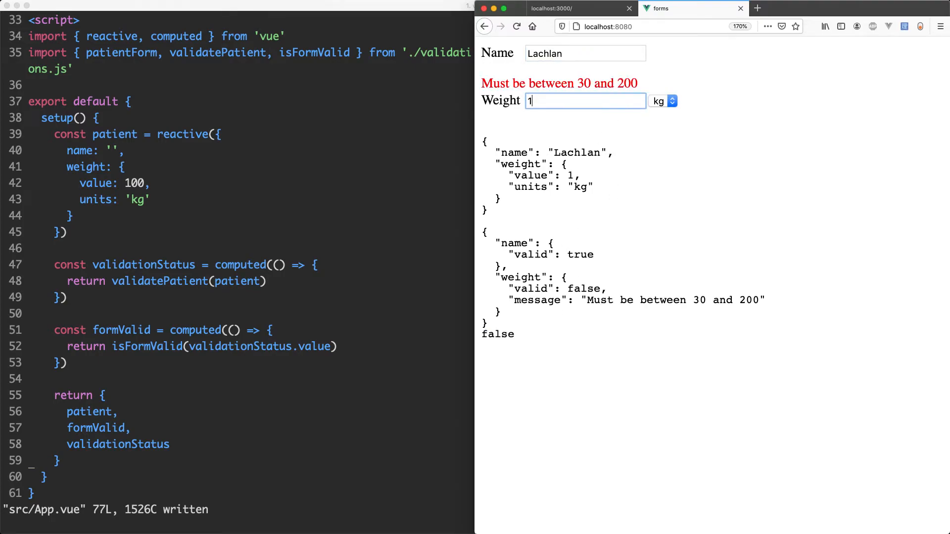
text(4)
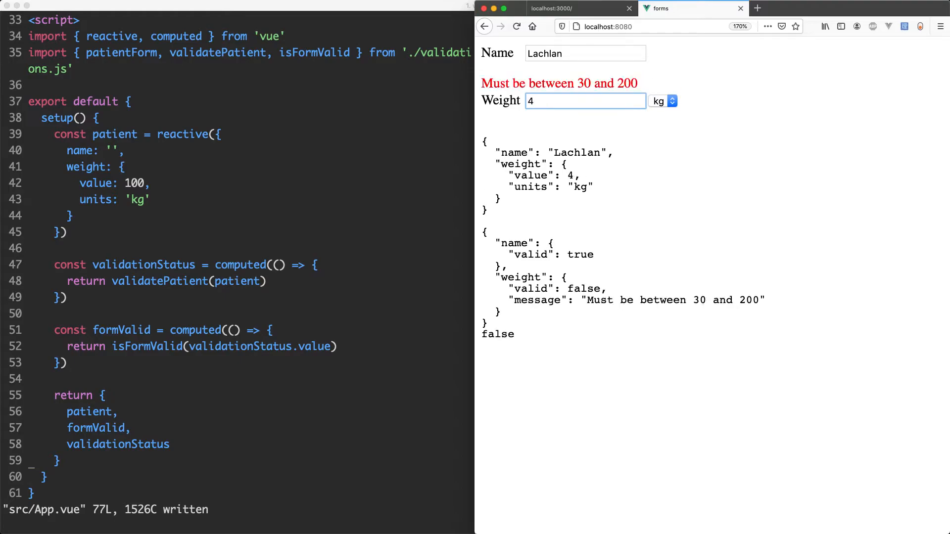
text(30)
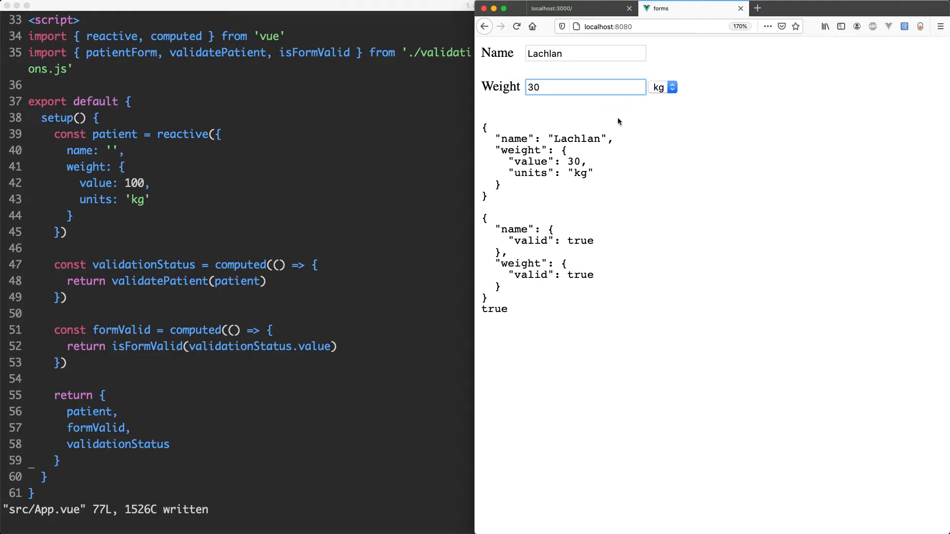
click(663, 87)
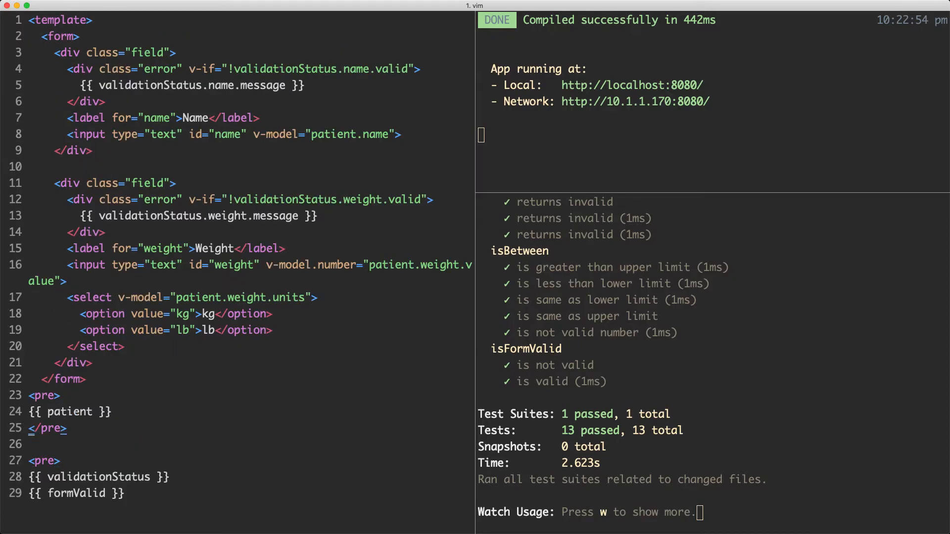
Add <button type="submit" :disabled="!formValid">Submit</button> before </form>.
text(<button type="submi)
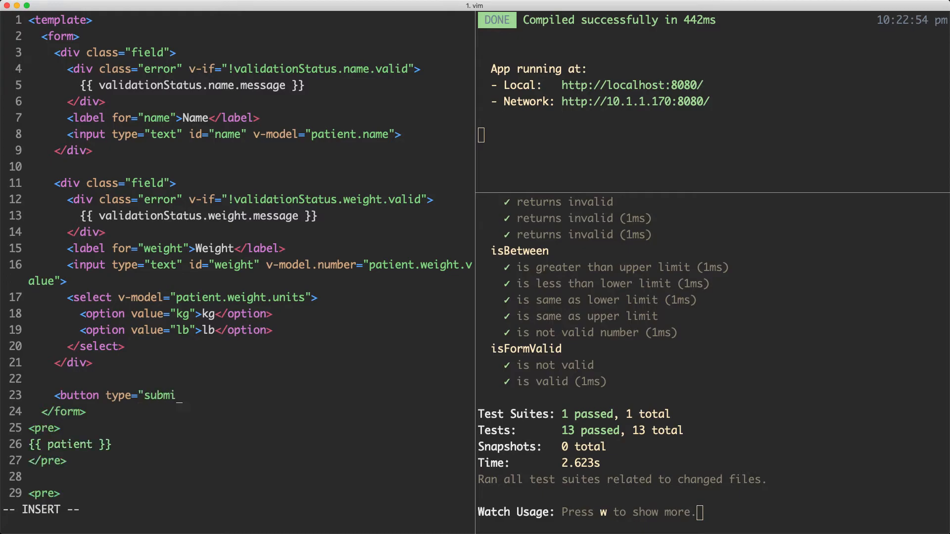
text(t" :disable)
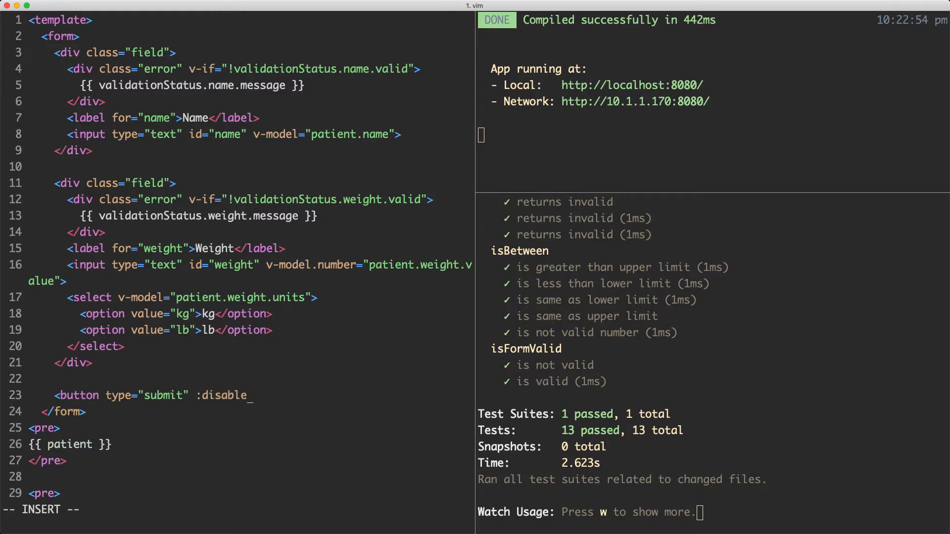
text(d="!is)
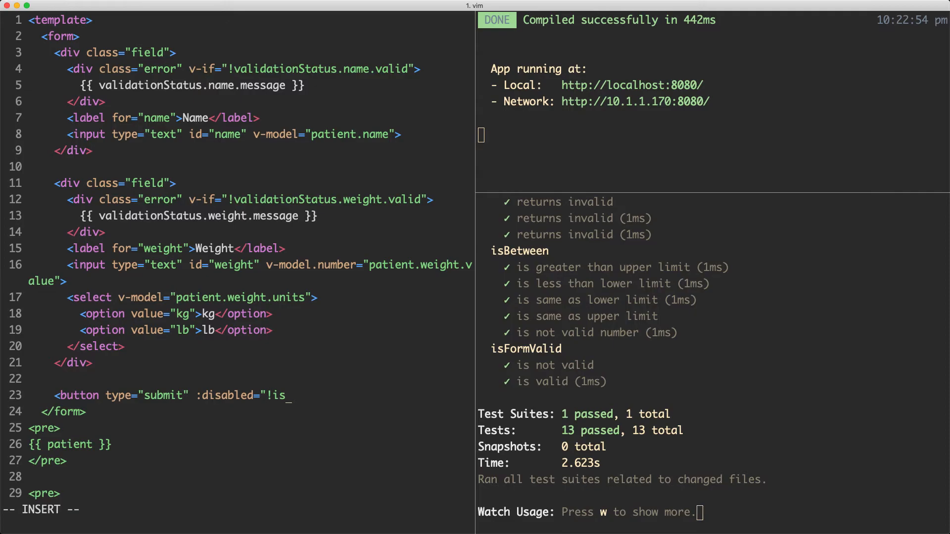
text(formValid">Submit</button>)
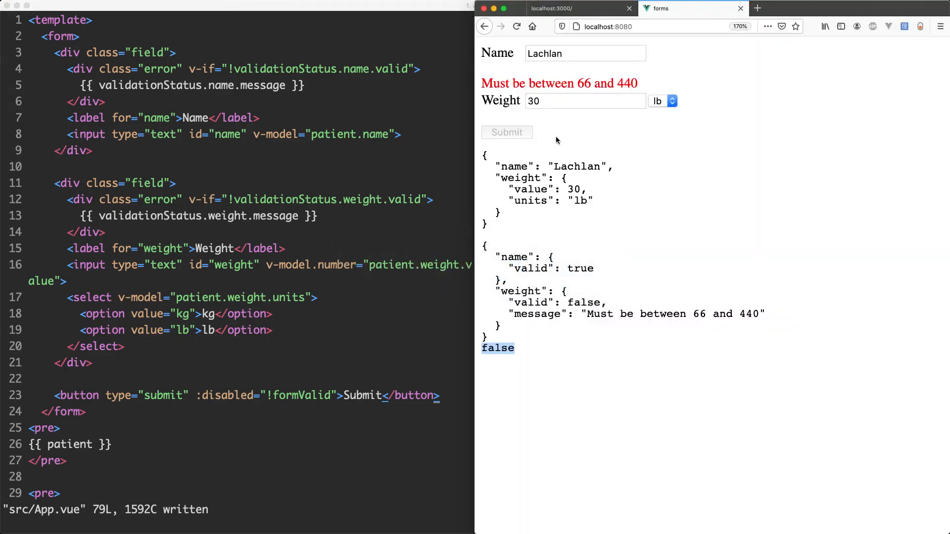
Set the weight to 100 lb so Submit becomes enabled.
click(574, 101)
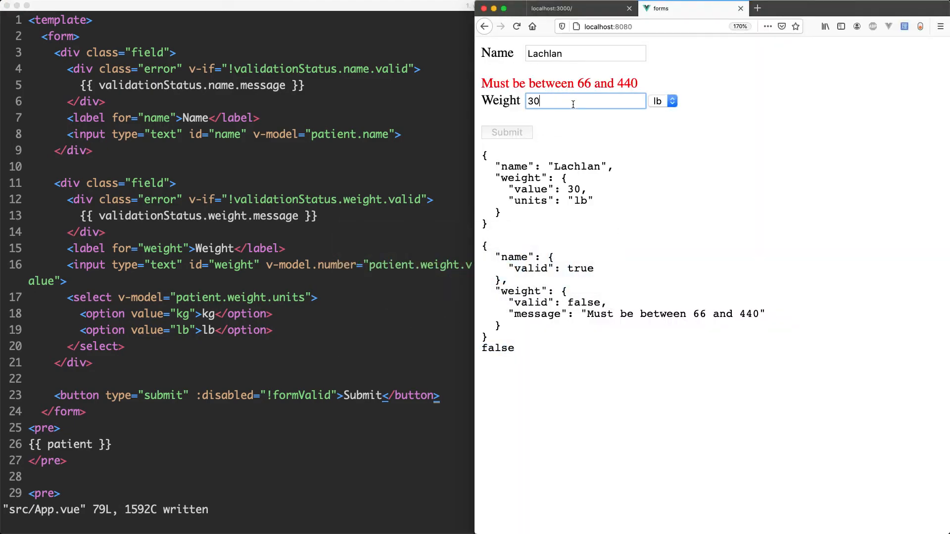
text(100)
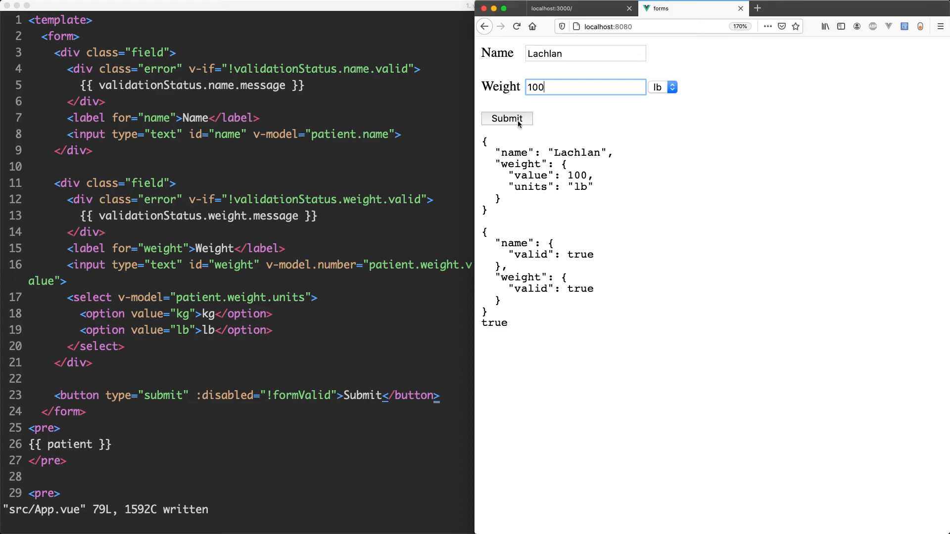
mouse_move(544, 123)
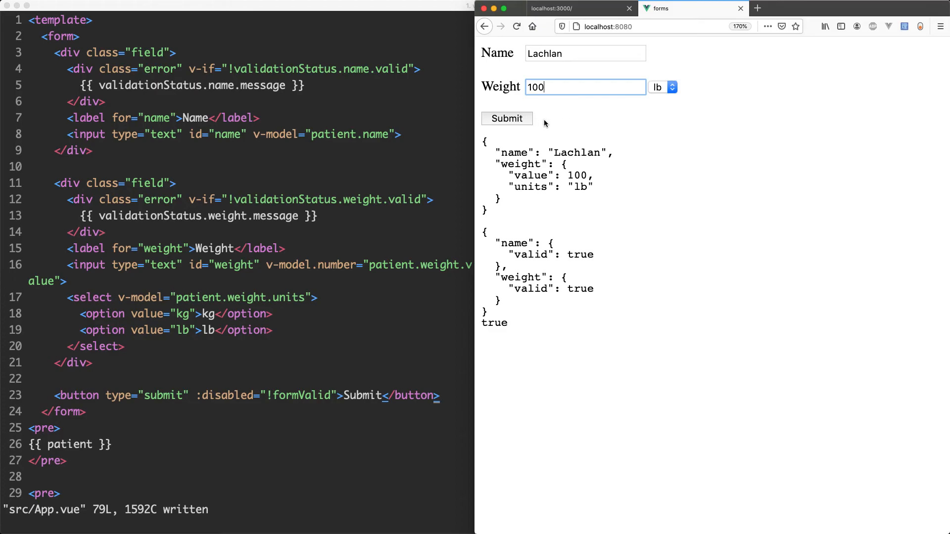